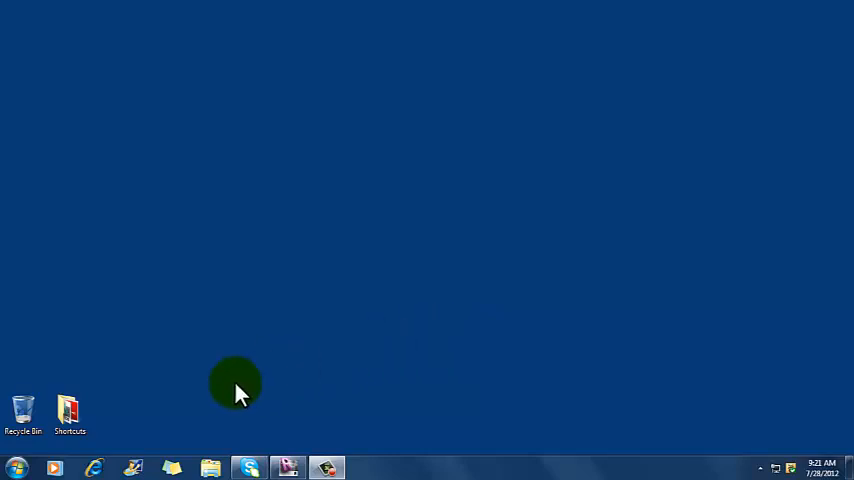
mouse_move(14, 468)
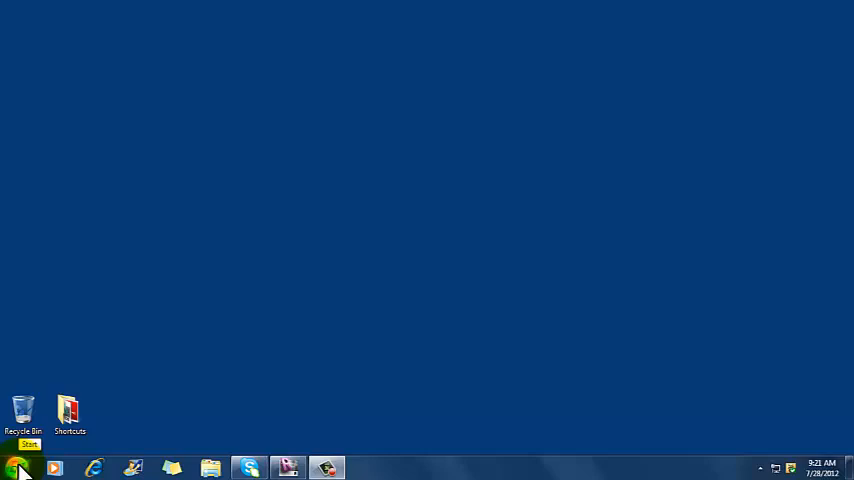
- Launch Revit Architecture 2012 from Start > All Programs > Autodesk
left_click(16, 468)
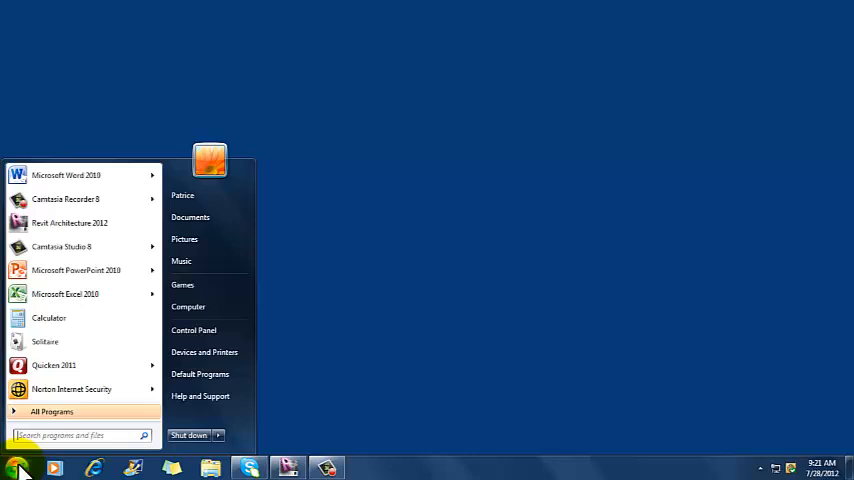
mouse_move(52, 412)
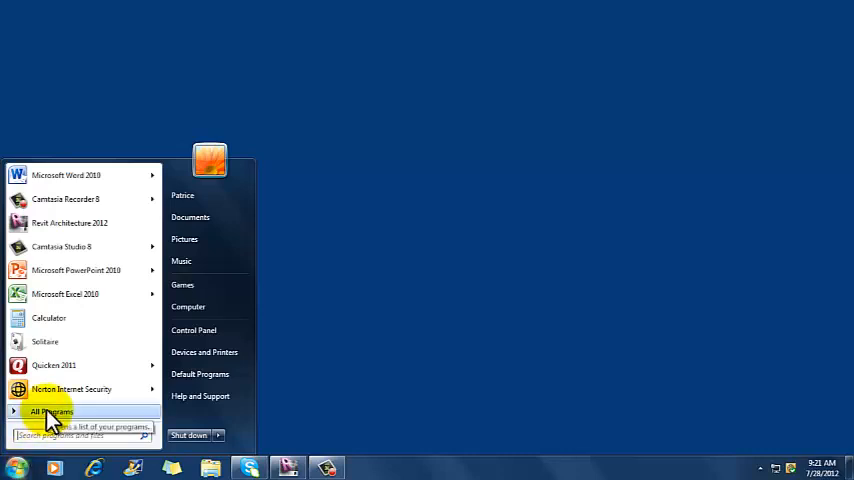
left_click(52, 412)
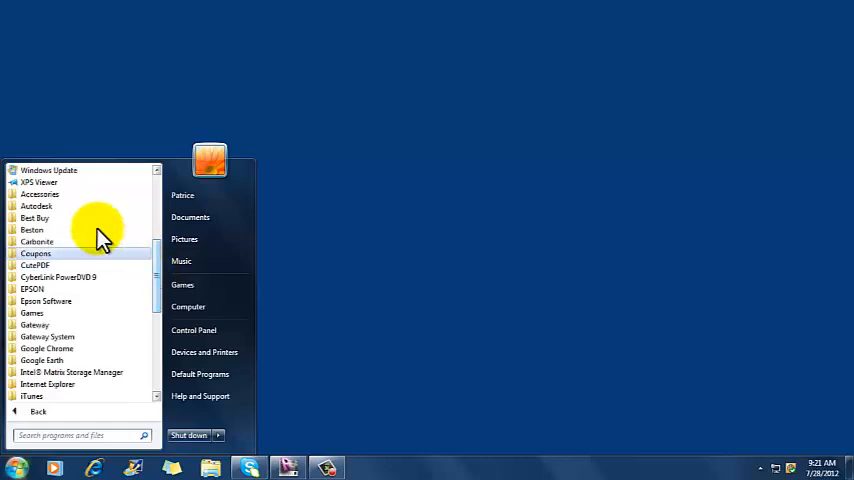
left_click(36, 206)
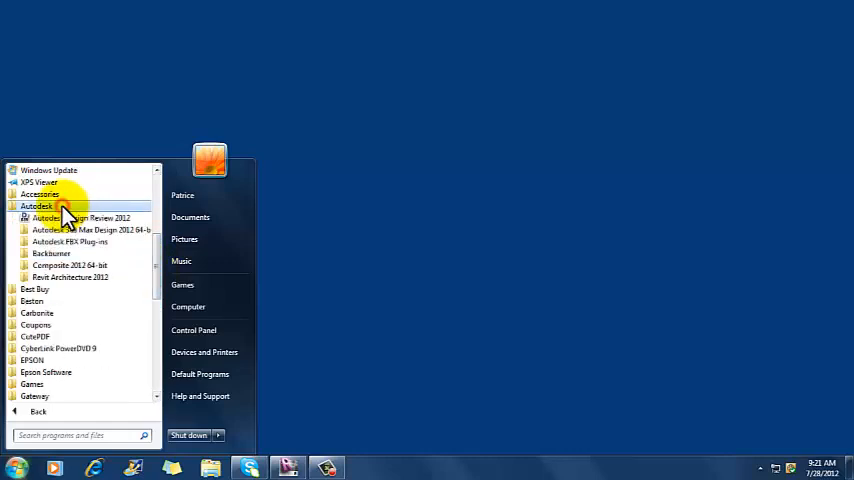
mouse_move(84, 276)
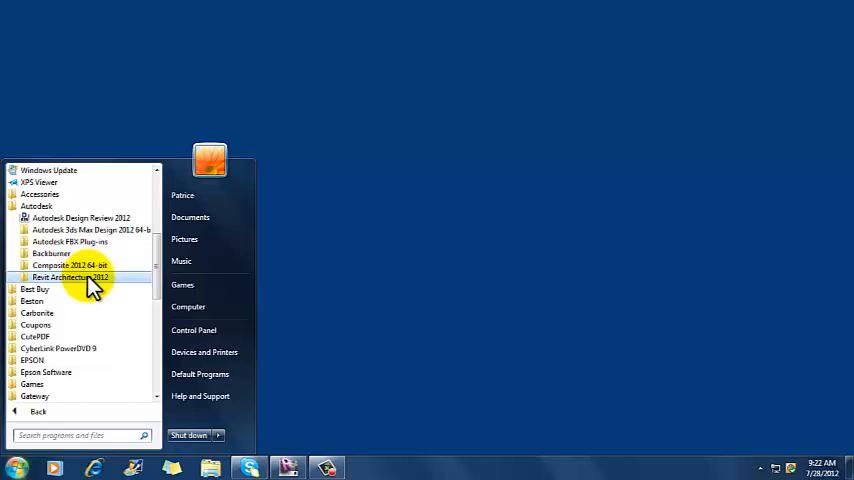
left_click(70, 276)
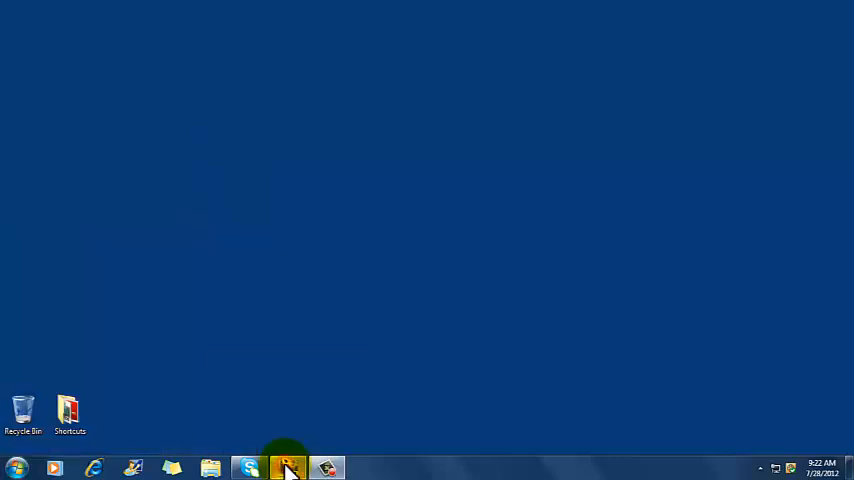
left_click(288, 468)
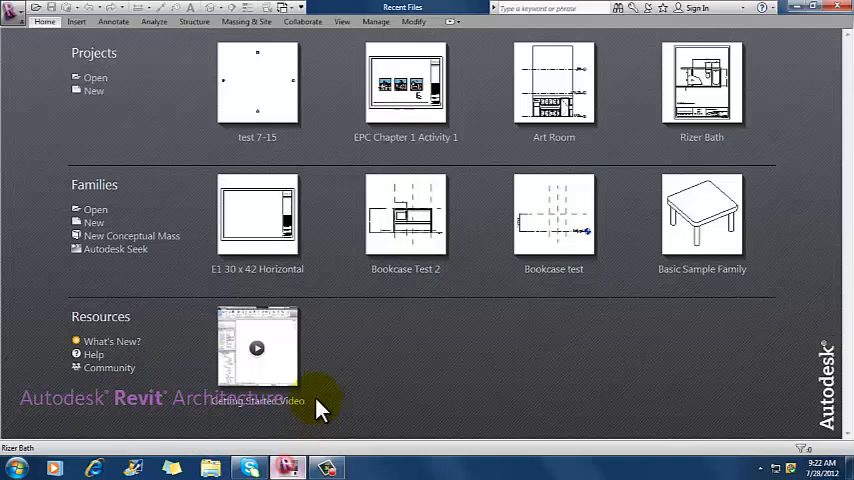
mouse_move(368, 304)
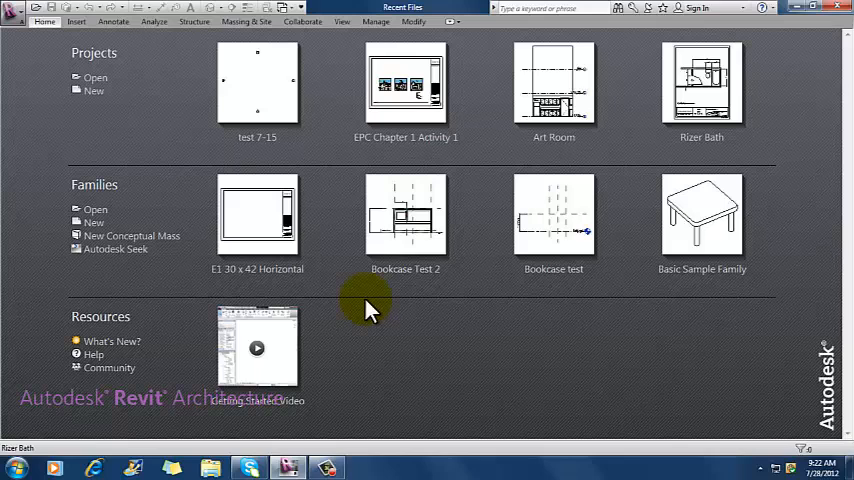
mouse_move(384, 356)
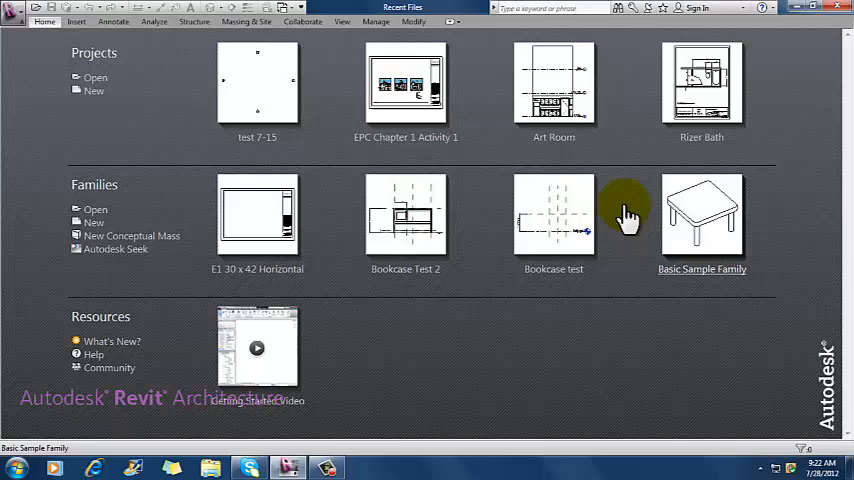
mouse_move(270, 216)
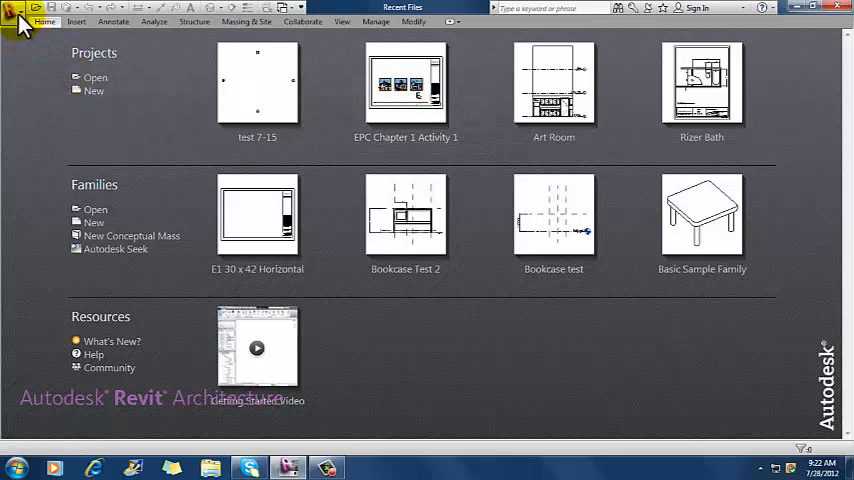
mouse_move(18, 20)
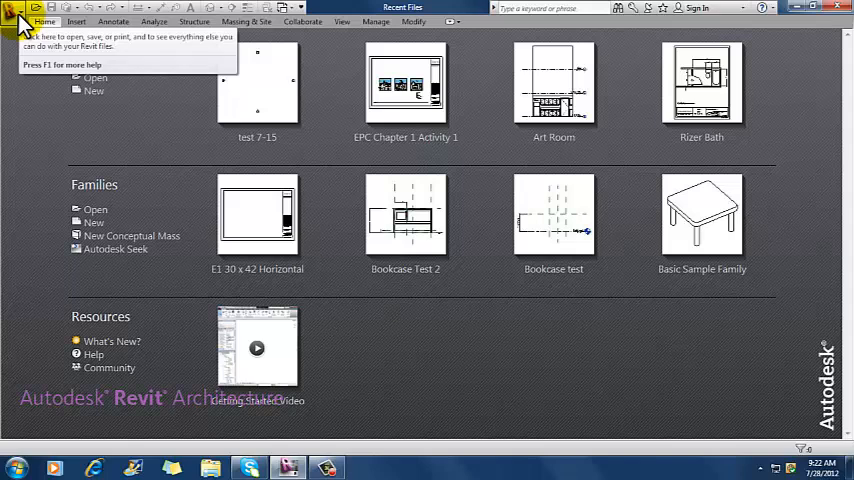
mouse_move(18, 20)
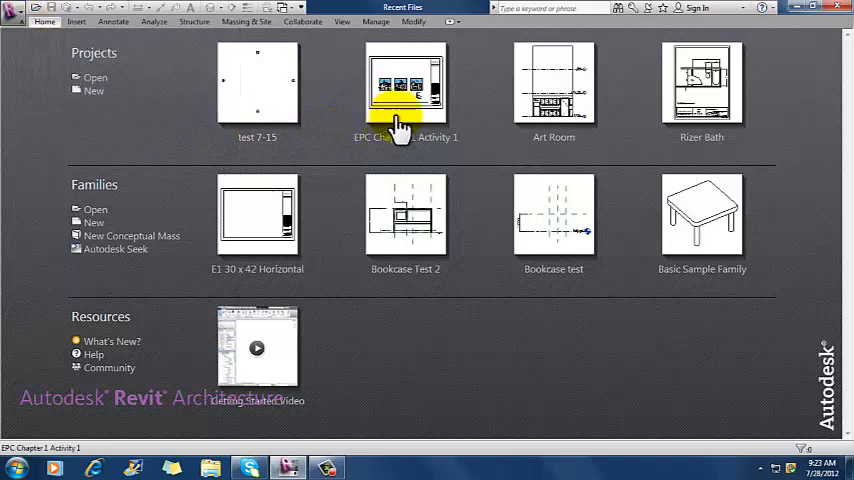
mouse_move(610, 150)
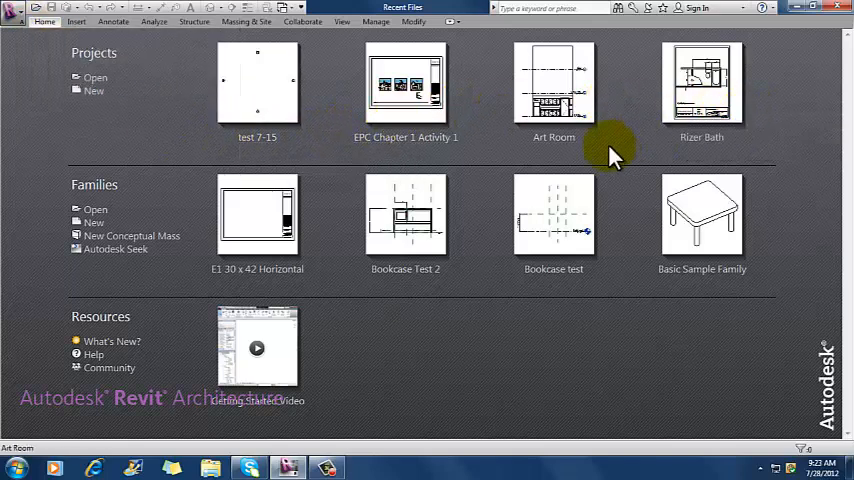
mouse_move(320, 156)
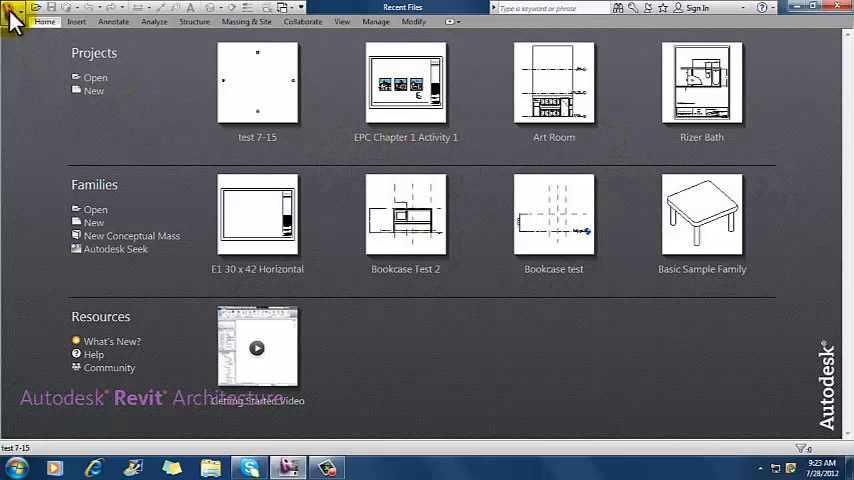
mouse_move(14, 18)
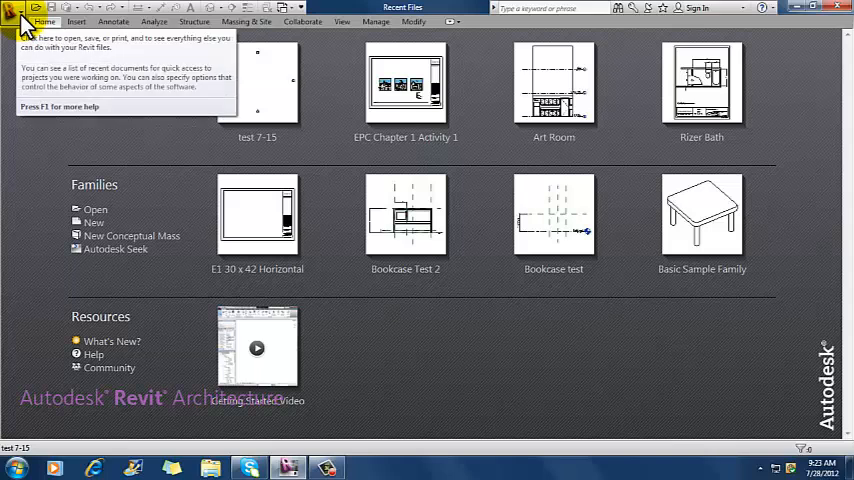
- Show the Application Menu's New submenu listing project, family, mass, title block and symbol
left_click(18, 22)
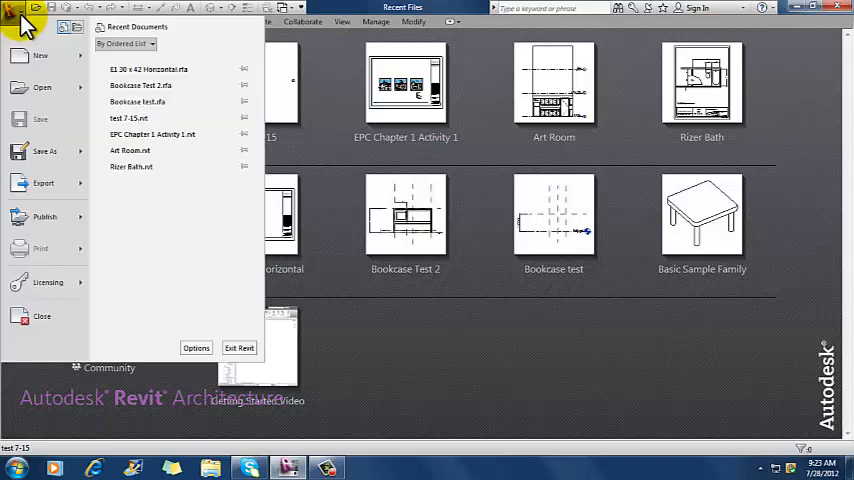
mouse_move(42, 88)
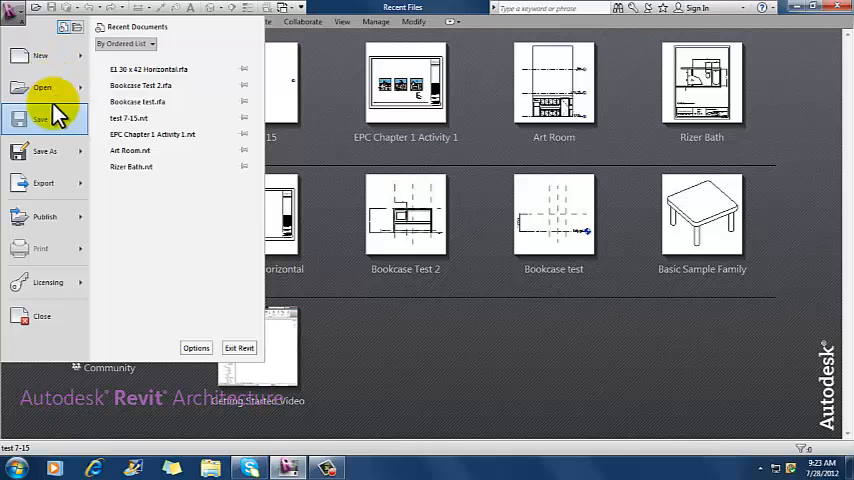
mouse_move(50, 282)
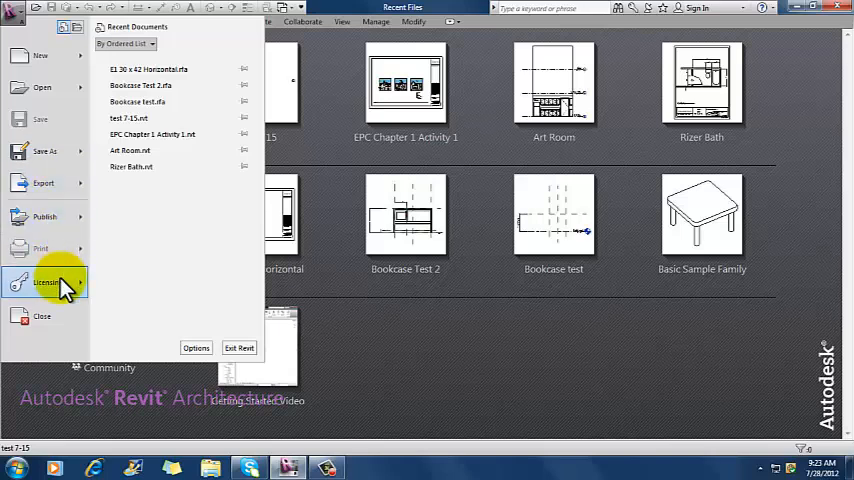
left_click(46, 282)
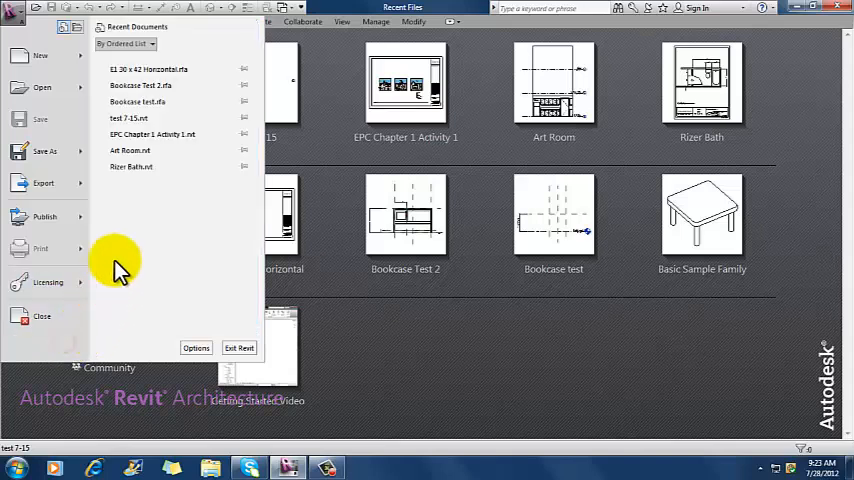
mouse_move(42, 56)
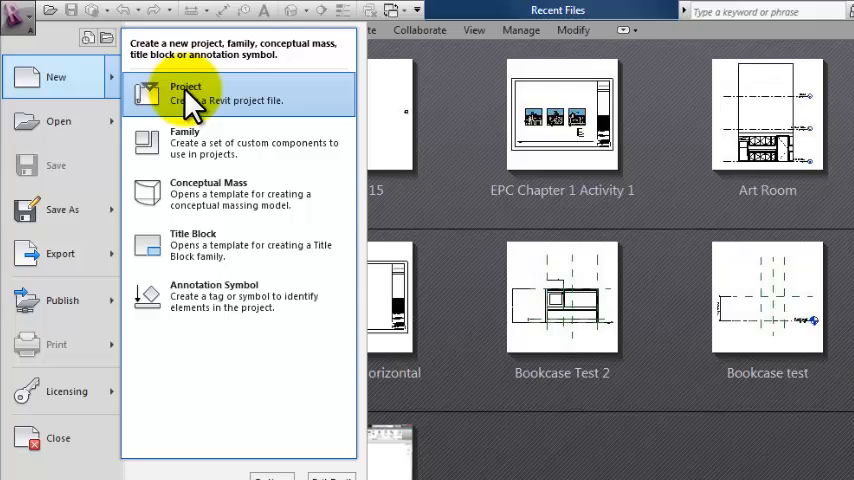
- Choose New > Project to bring up the New Project dialog
left_click(184, 92)
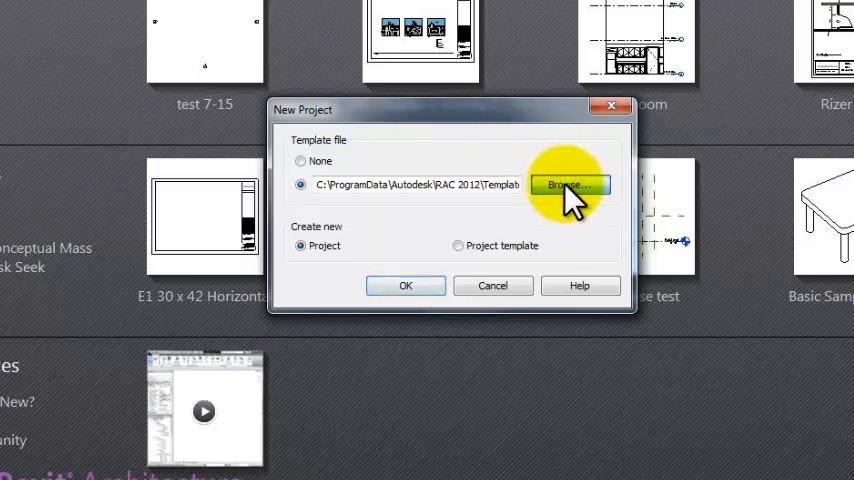
- Browse the US Imperial templates and select Residential-Default.rte
left_click(568, 184)
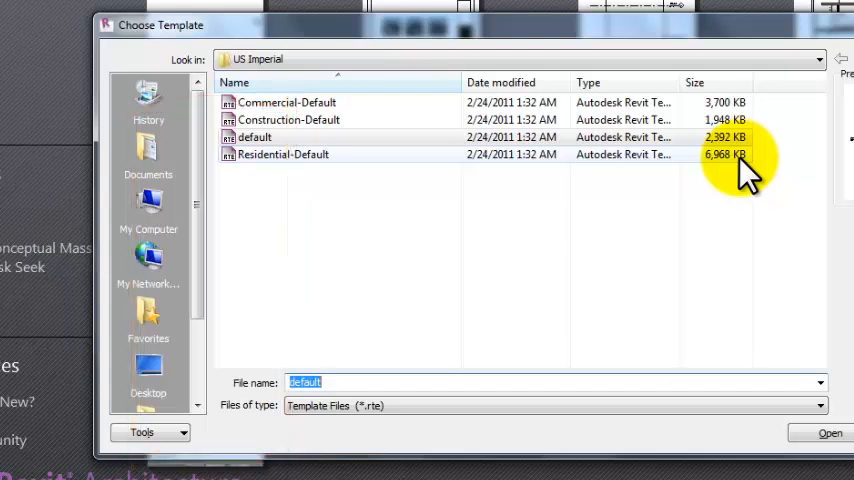
left_click(256, 136)
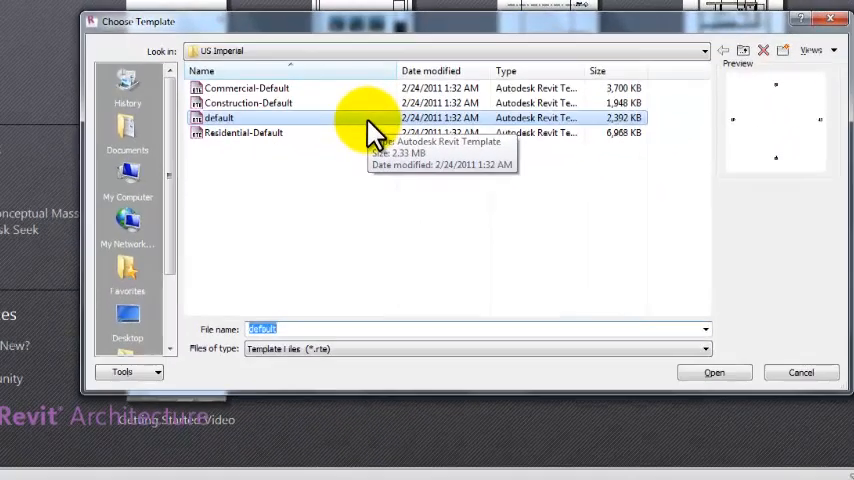
left_click(242, 132)
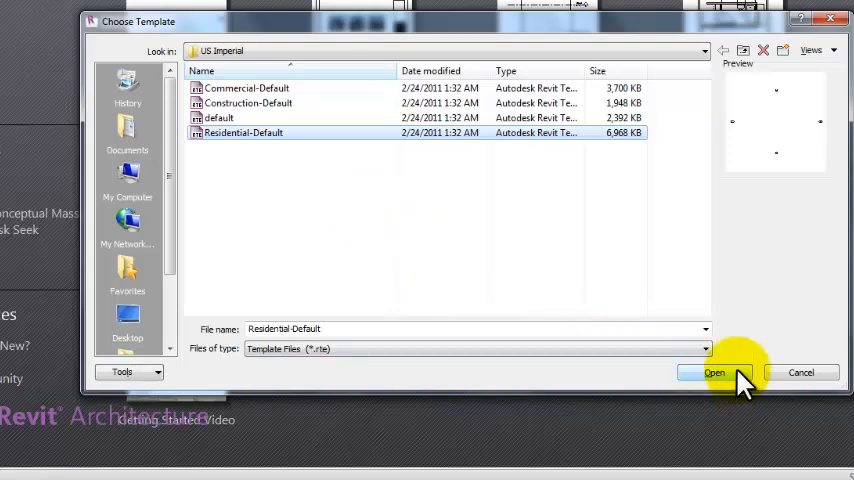
- Create the new project from the Residential-Default template, landing on the First Floor plan
left_click(714, 372)
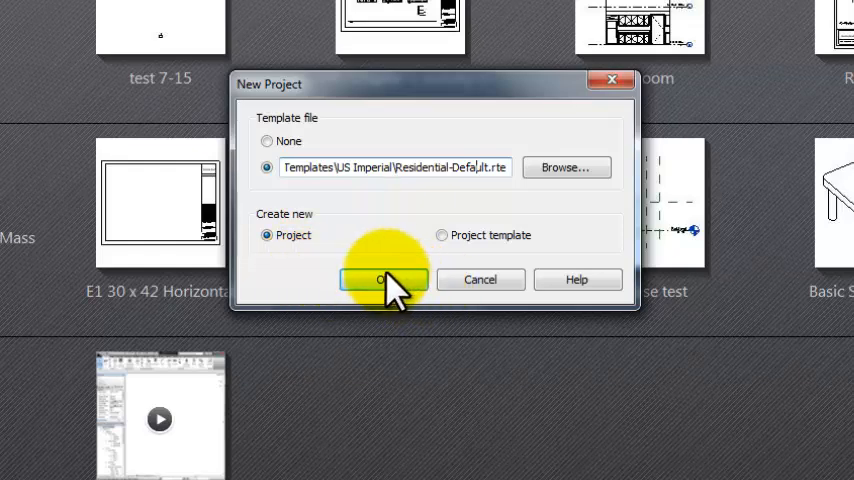
left_click(384, 280)
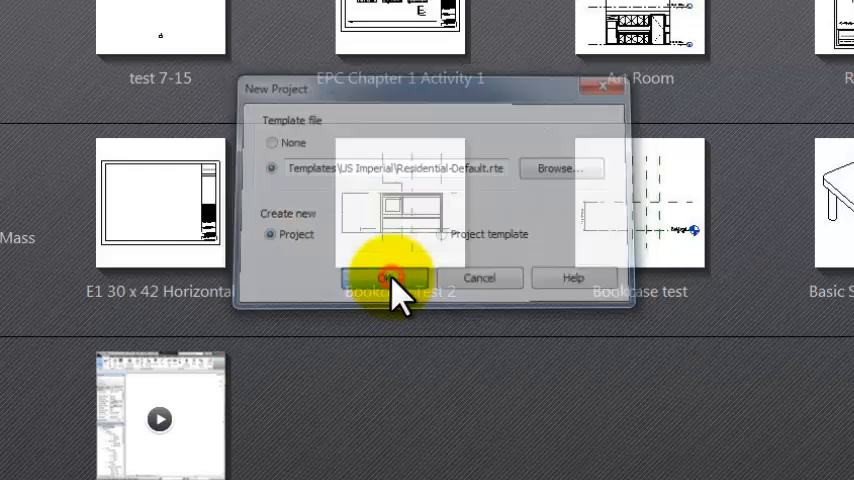
left_click(384, 278)
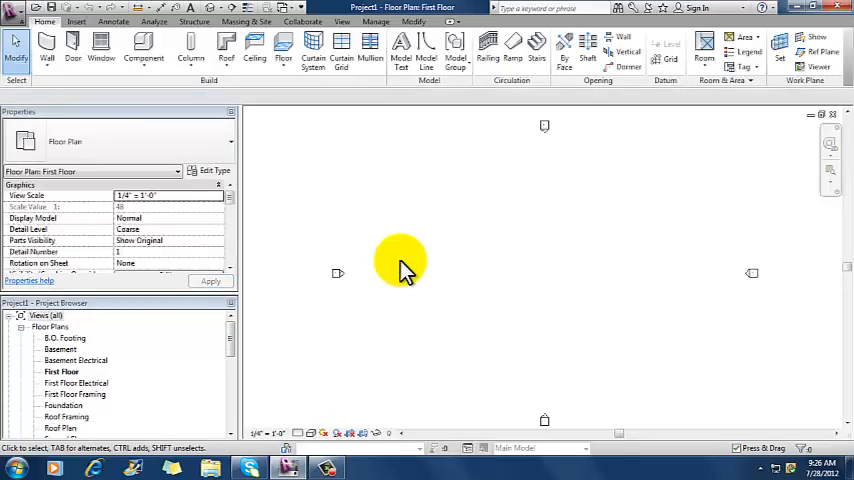
mouse_move(400, 260)
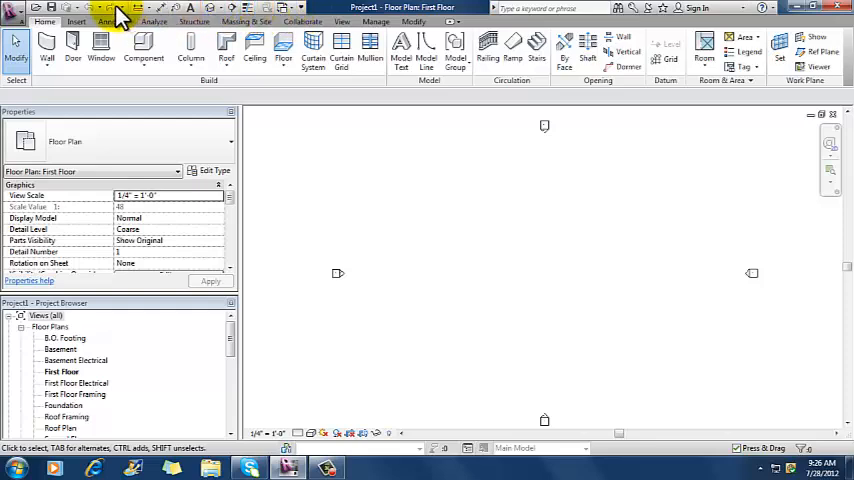
mouse_move(18, 10)
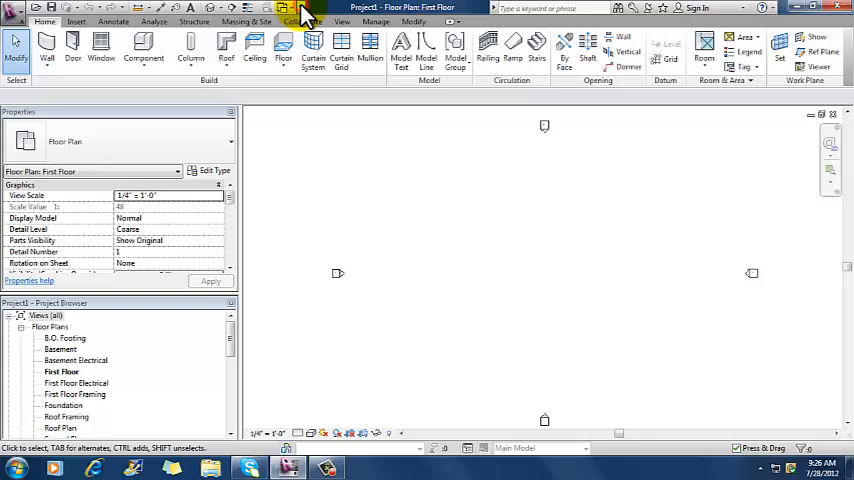
left_click(306, 20)
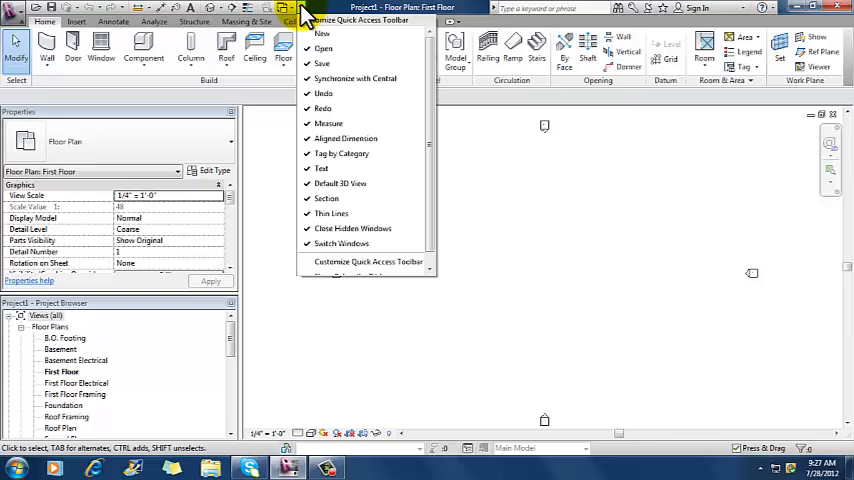
left_click(308, 12)
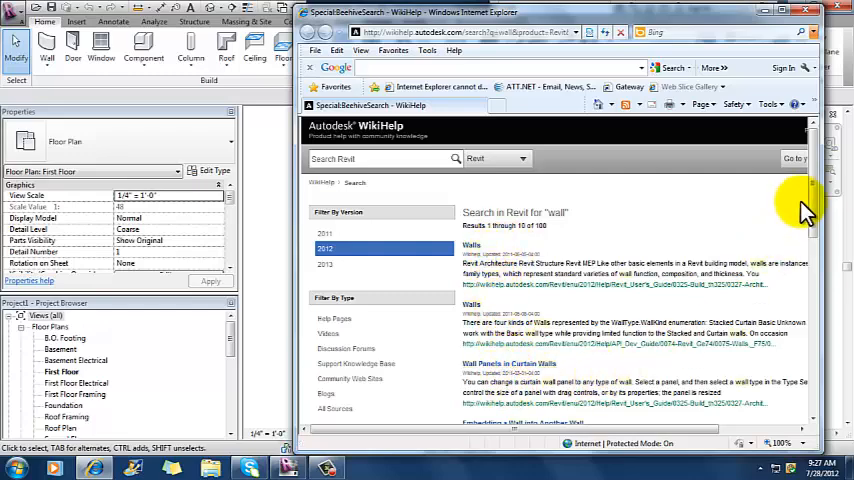
- Scroll down through the WikiHelp Walls article and its navigation tree
scroll("down", 3)
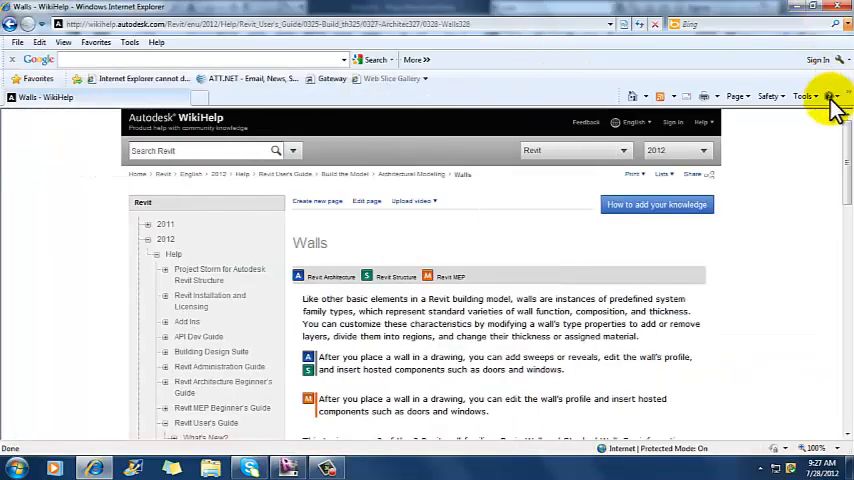
scroll("down", 3)
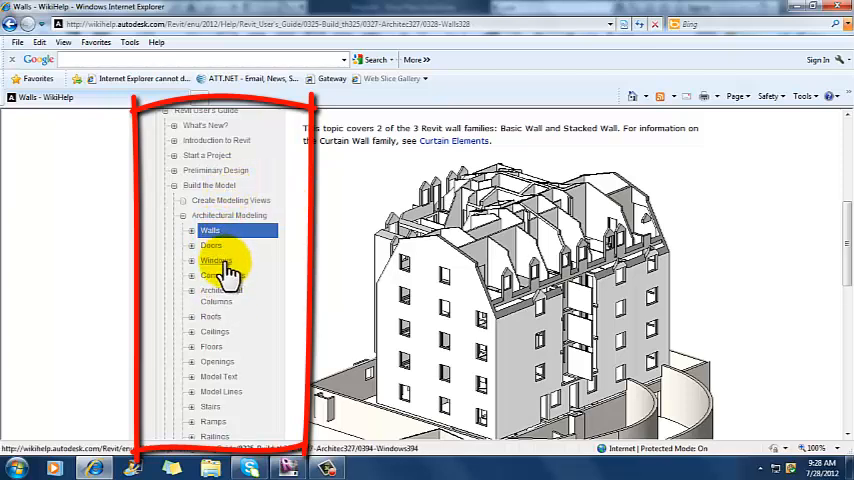
mouse_move(332, 218)
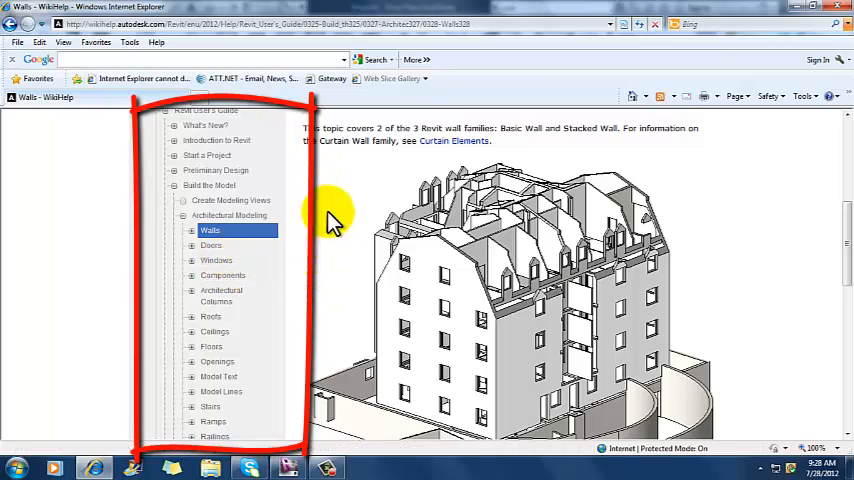
scroll("down", 3)
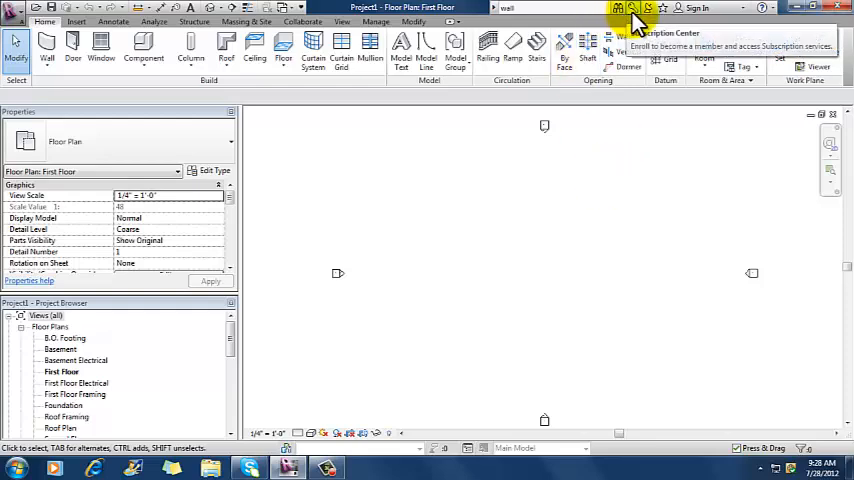
mouse_move(696, 8)
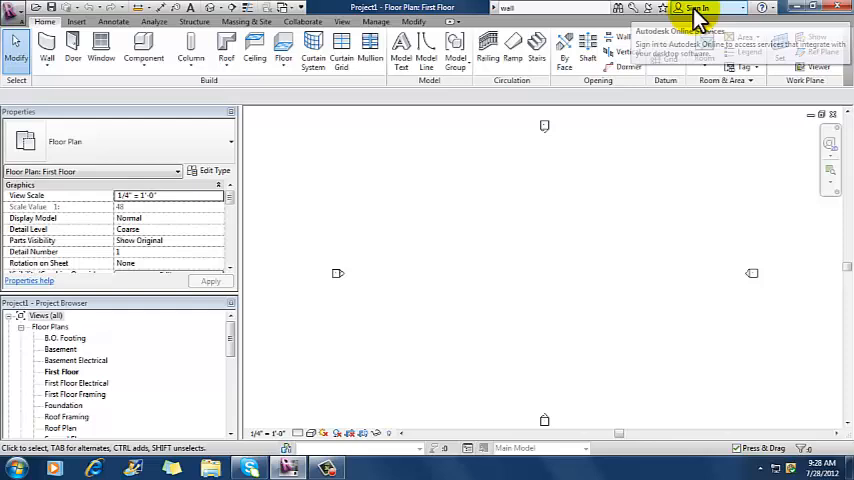
mouse_move(644, 12)
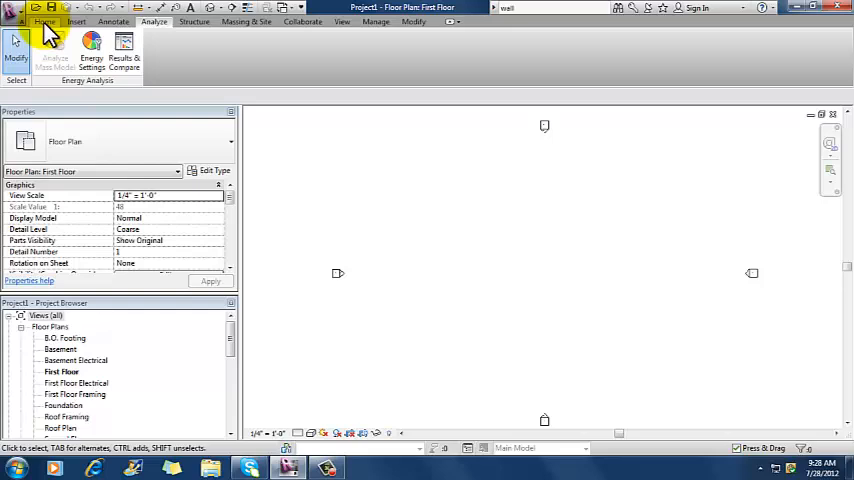
left_click(44, 20)
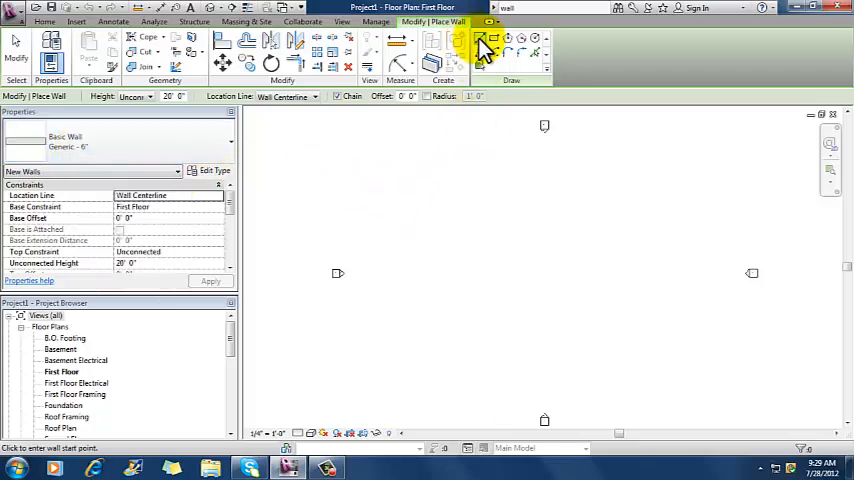
mouse_move(486, 44)
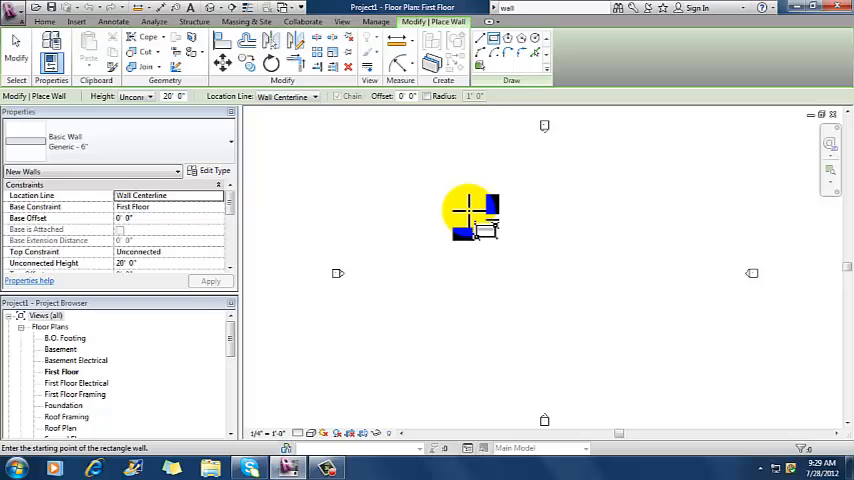
- Drag out a rectangle of basic walls, about 47' by 20', near the plan's centre
left_click_drag(470, 210, 624, 296)
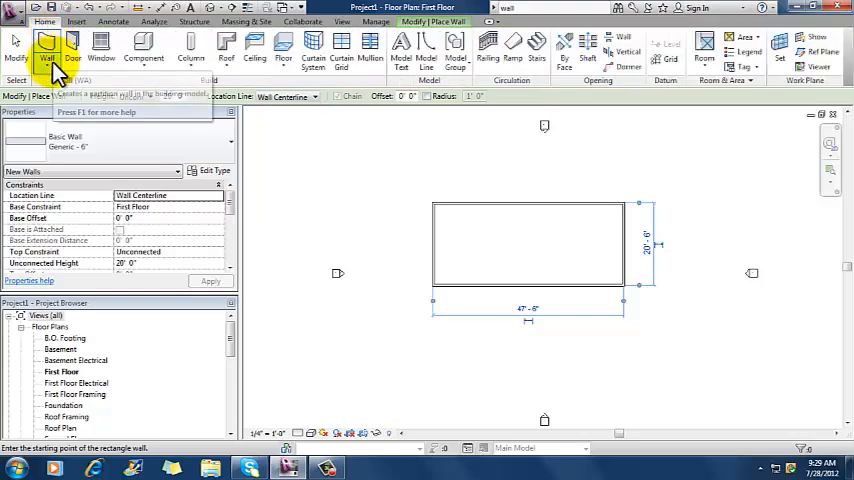
left_click(48, 44)
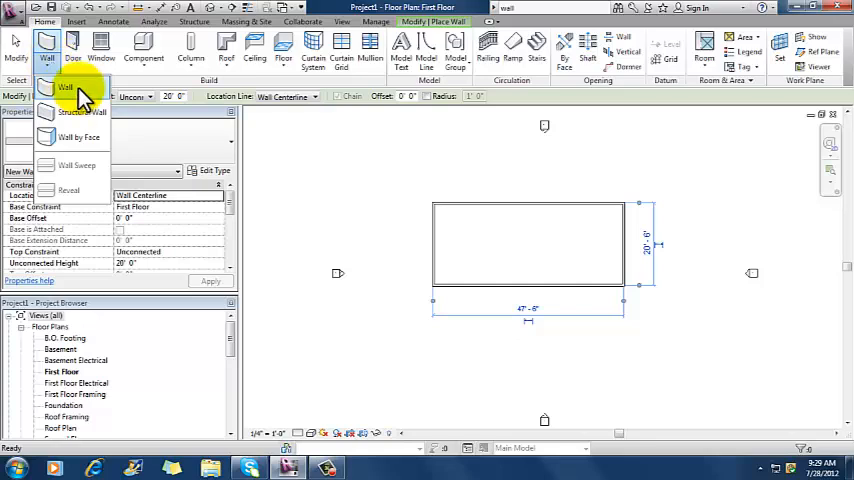
mouse_move(104, 122)
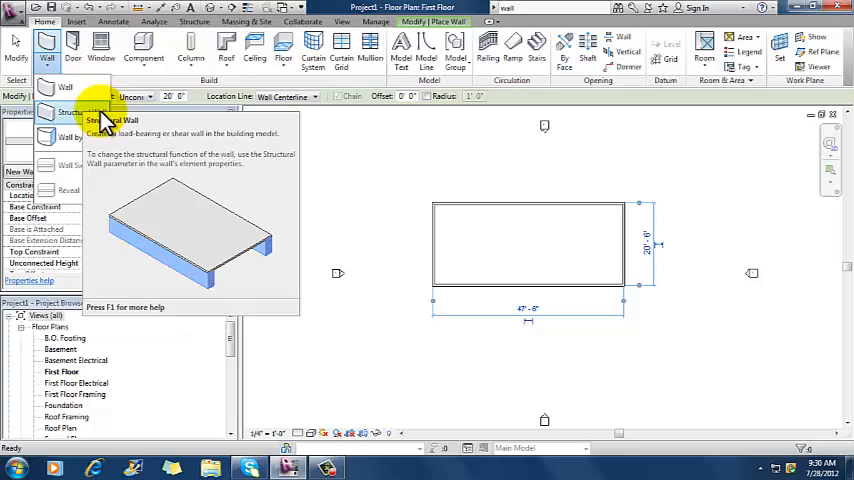
mouse_move(76, 138)
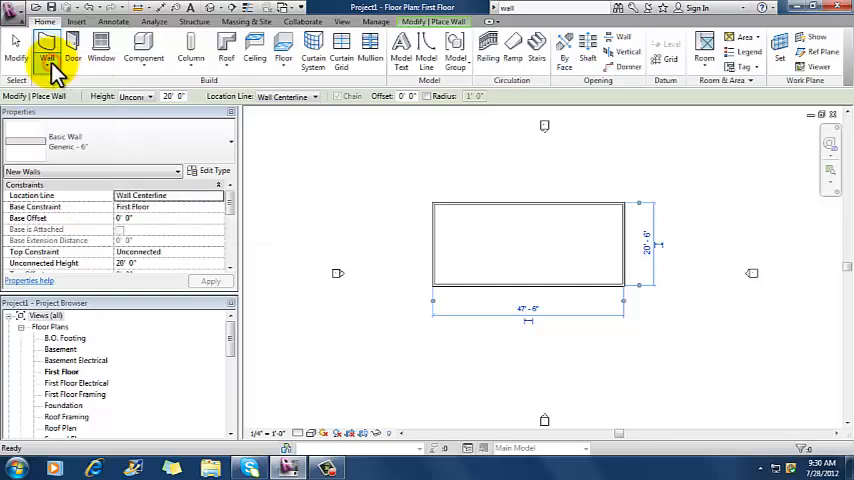
mouse_move(48, 48)
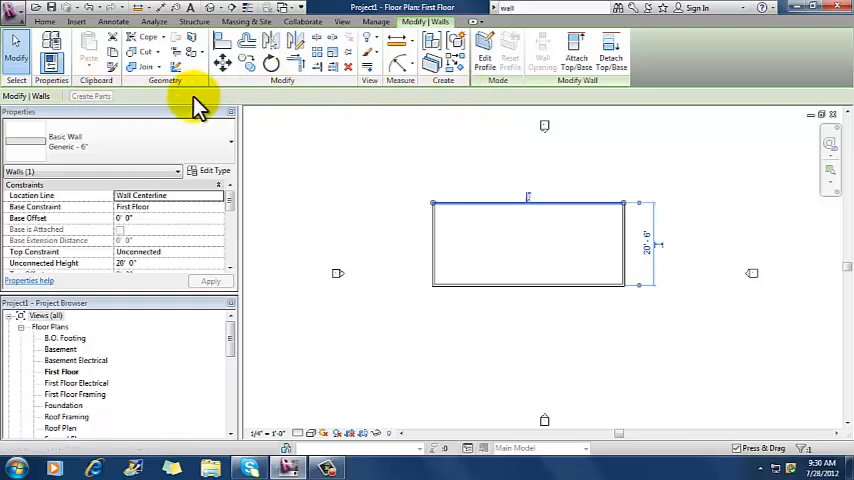
- End the Wall command with Modify, leaving the wall rectangle unselected
left_click(44, 20)
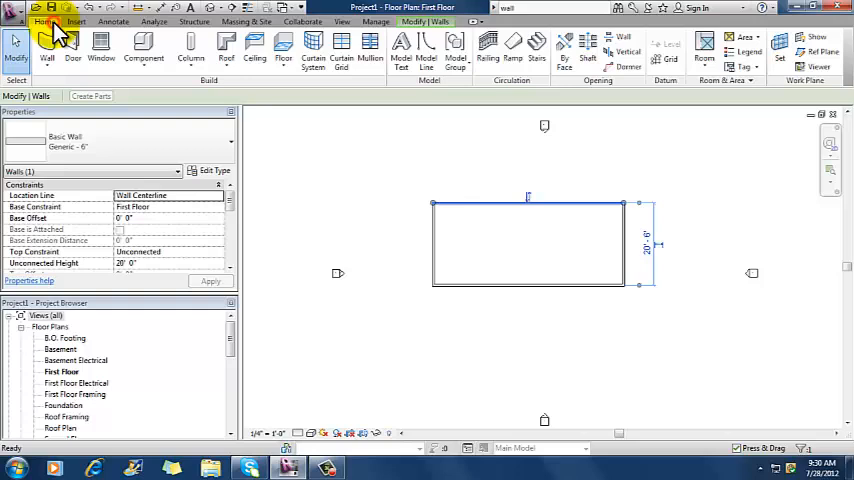
left_click(46, 44)
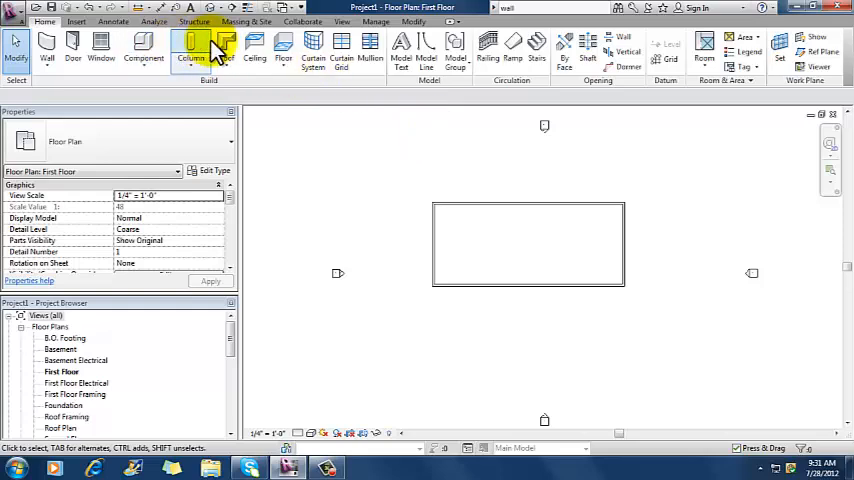
mouse_move(342, 44)
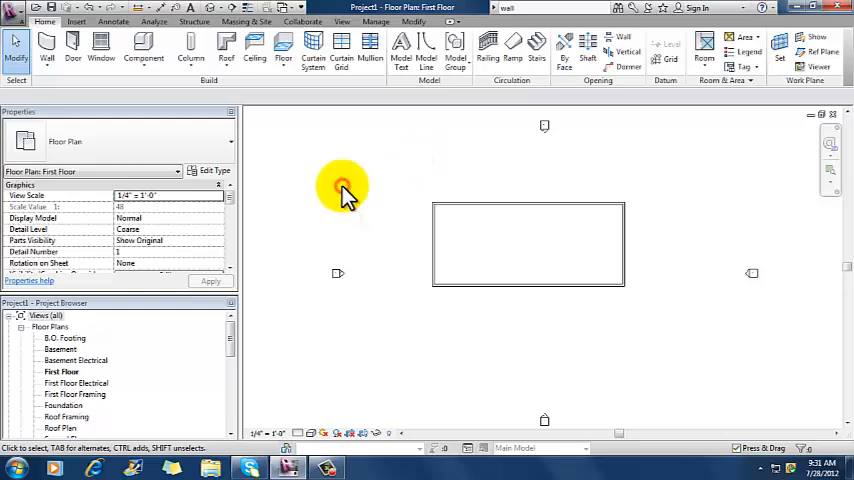
mouse_move(256, 144)
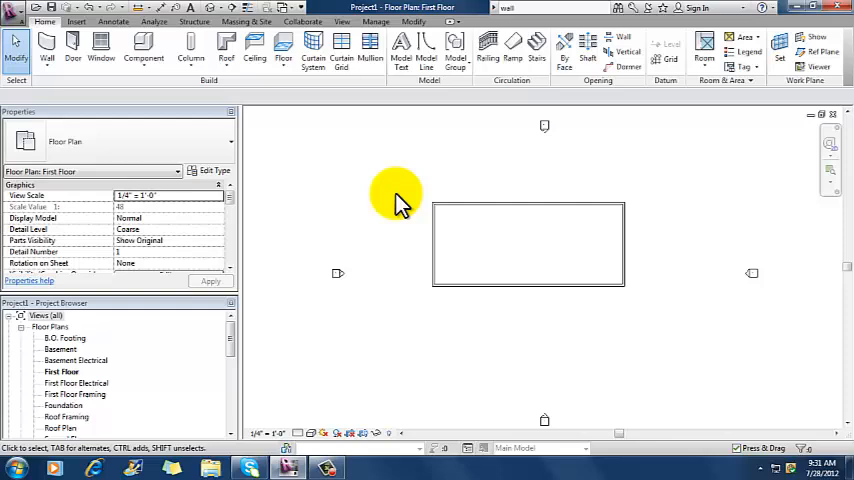
mouse_move(460, 210)
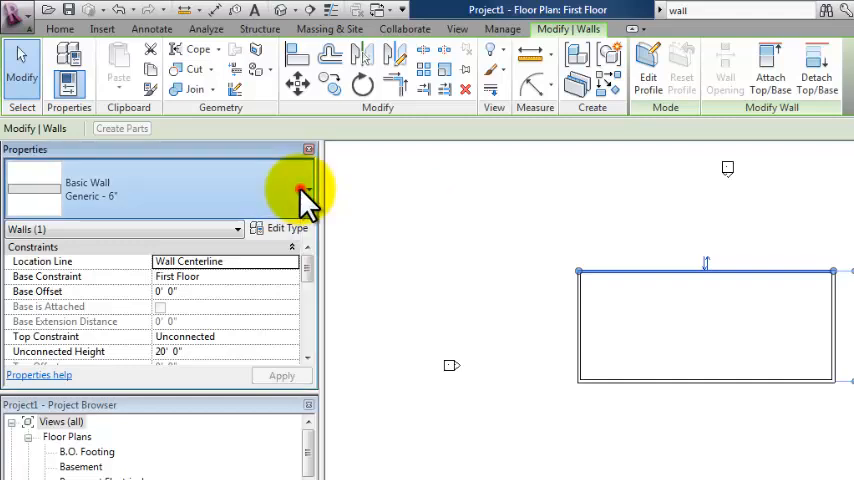
left_click(304, 190)
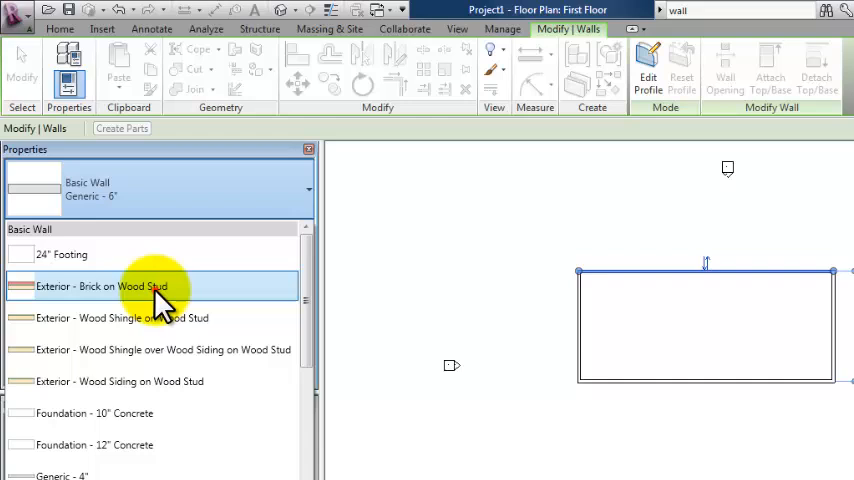
left_click(100, 286)
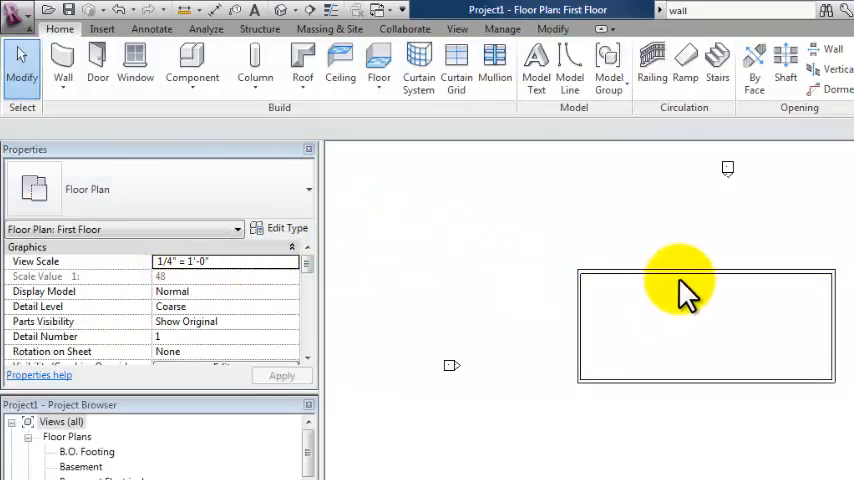
left_click(704, 276)
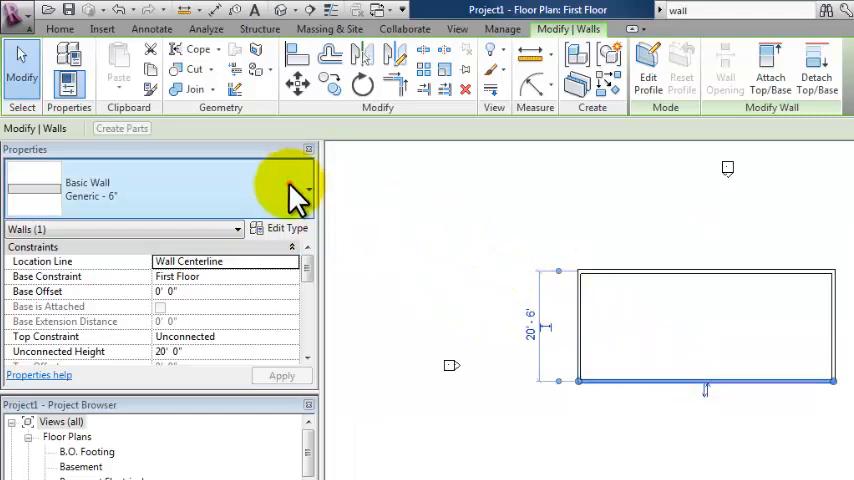
left_click(308, 188)
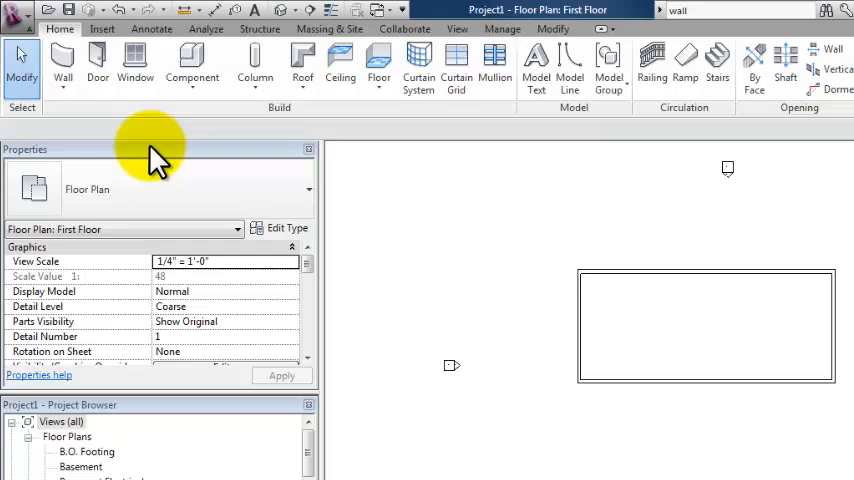
mouse_move(700, 300)
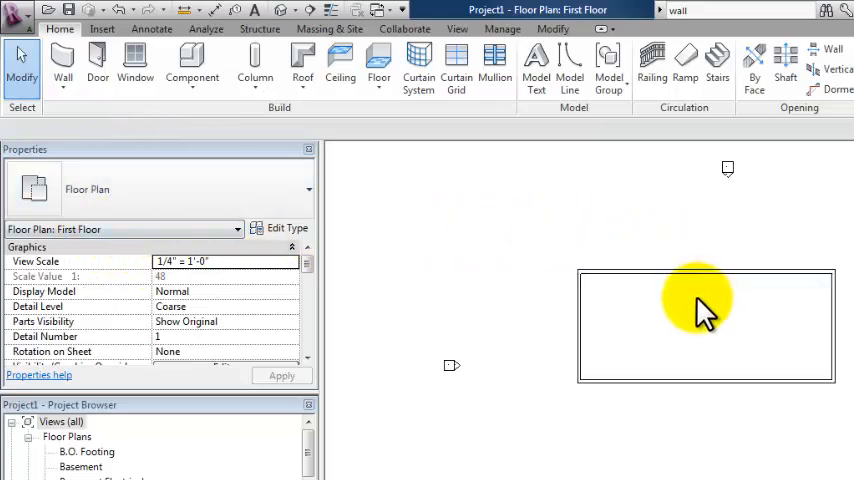